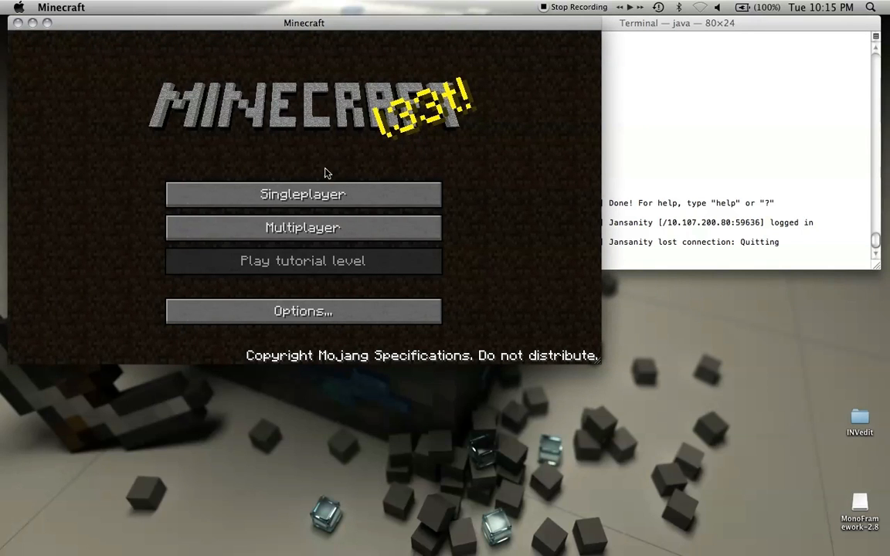
{"action": "mouse_move", "coordinate": [302, 227]}
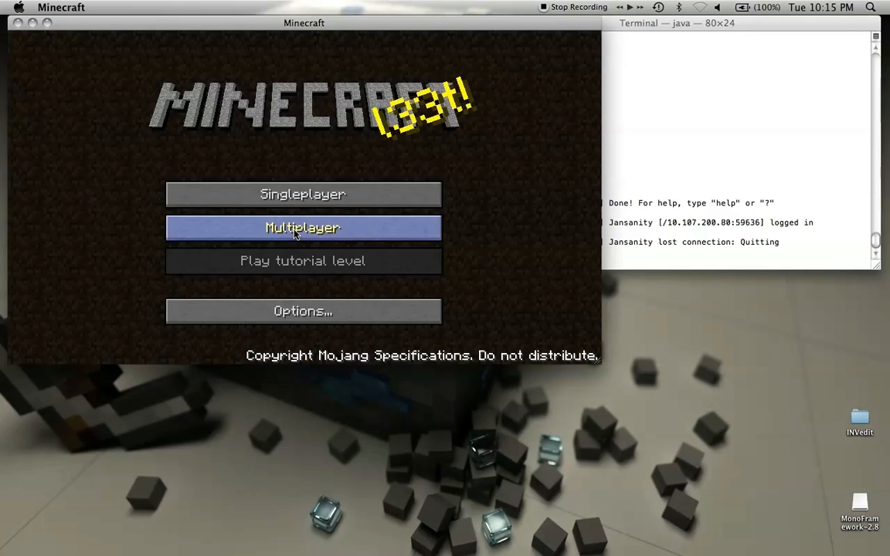
- Connect to the multiplayer server at the entered 10.x IP address
{"action": "left_click", "coordinate": [303, 227]}
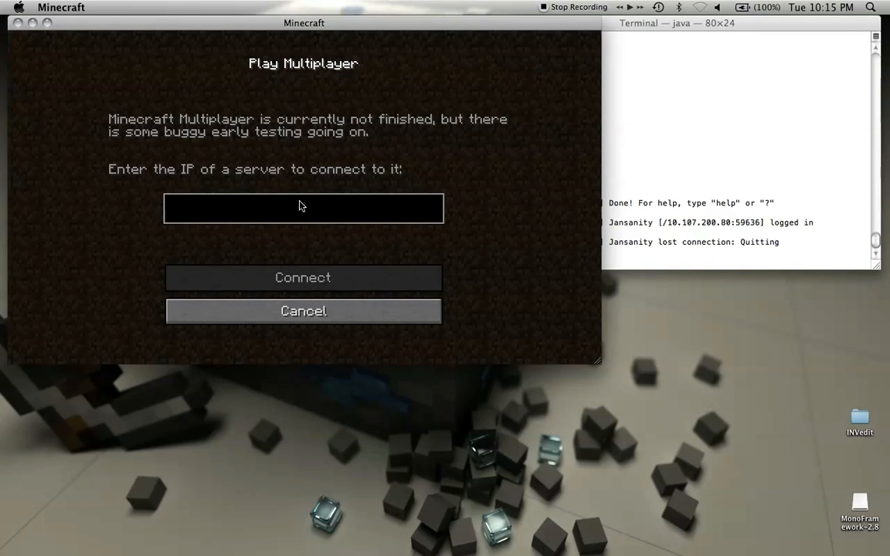
{"action": "type", "text": "10.107.200."}
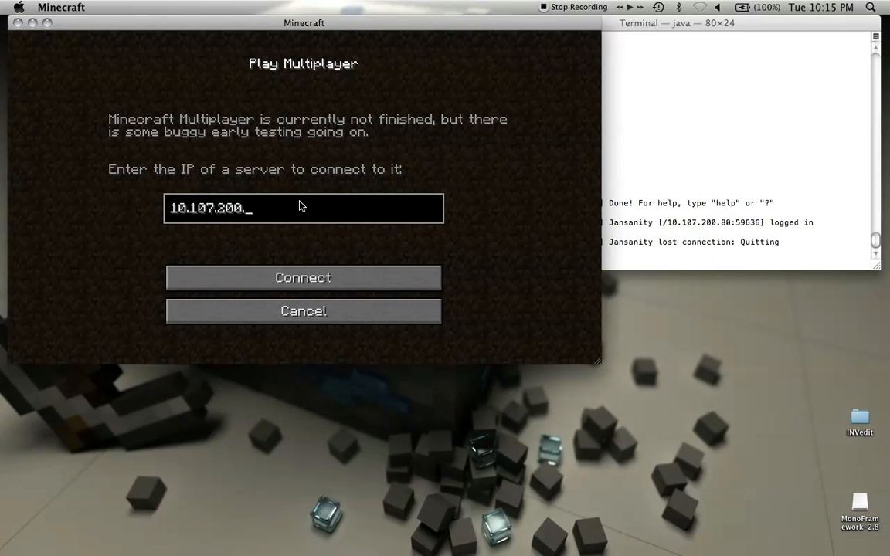
{"action": "left_click", "coordinate": [303, 278]}
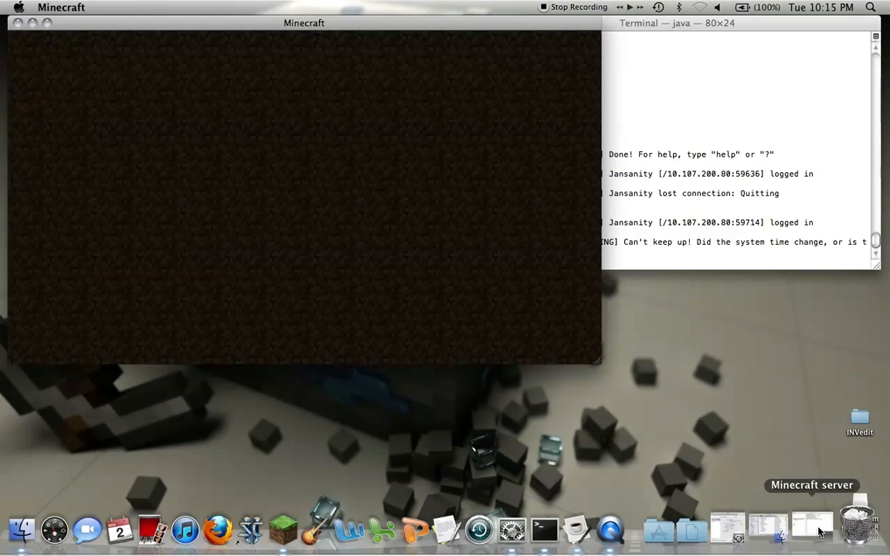
- Disconnect from the server game, stop the server from its console, and select the INVedit folder
{"action": "left_click", "coordinate": [813, 525]}
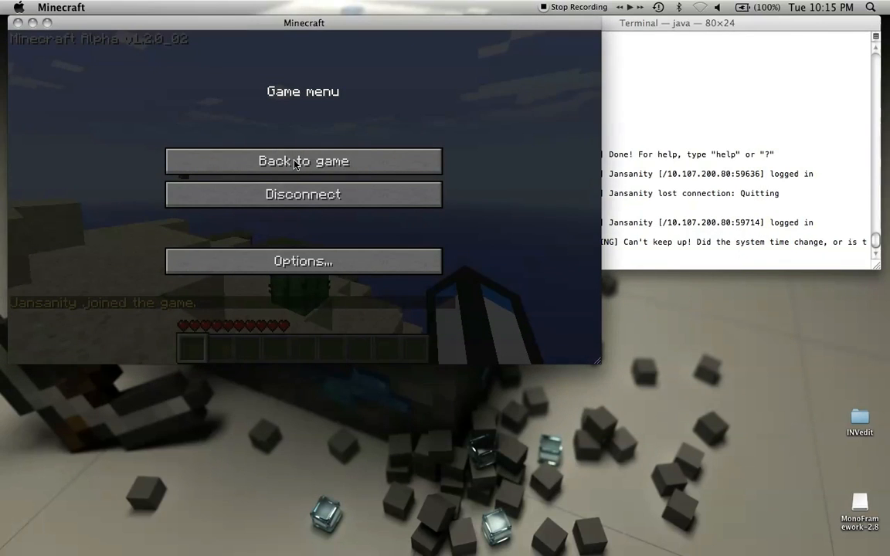
{"action": "left_click", "coordinate": [303, 160]}
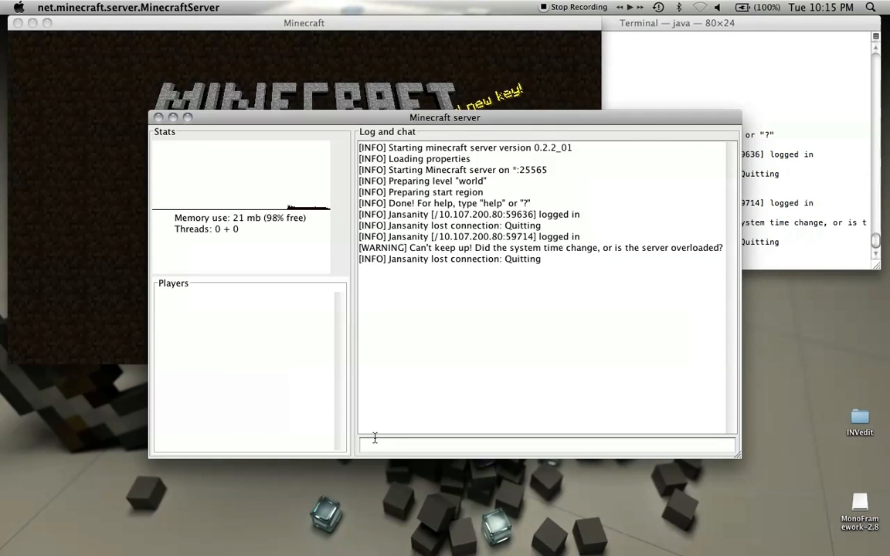
{"action": "left_click", "coordinate": [547, 445]}
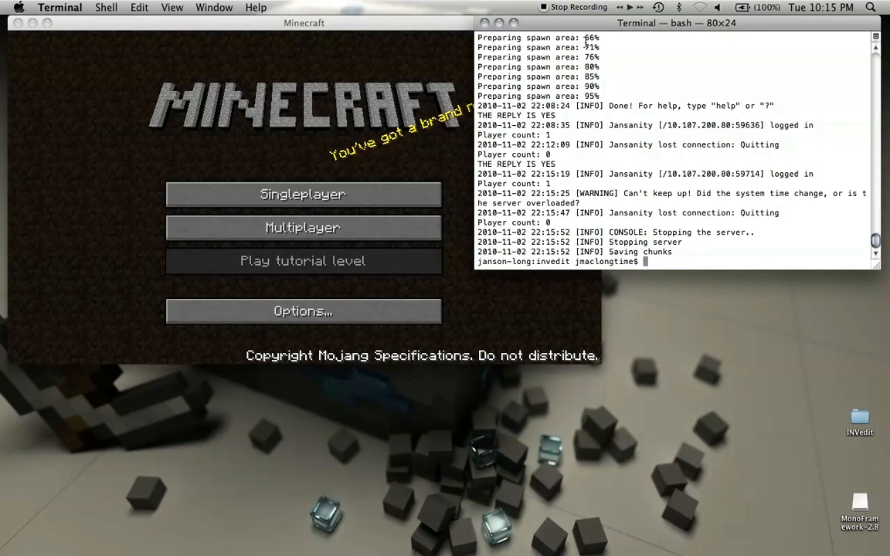
{"action": "left_click", "coordinate": [860, 421]}
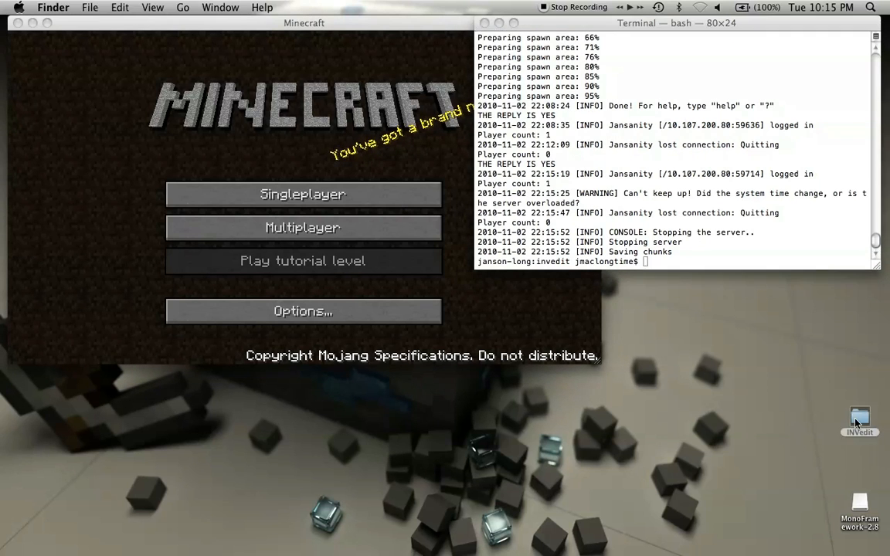
- Inspect the world folder's contents, including level.dat_old, inside the INVedit server folder
{"action": "double_click", "coordinate": [860, 417]}
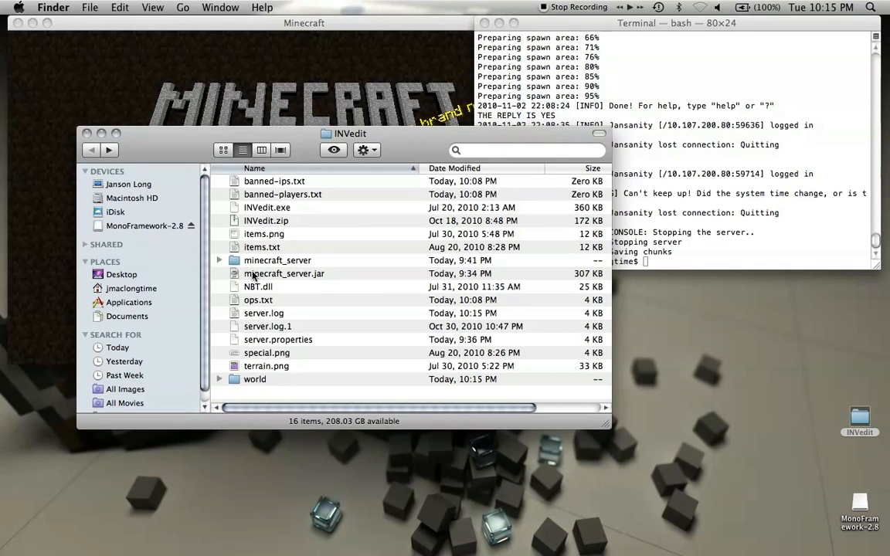
{"action": "left_click", "coordinate": [254, 379]}
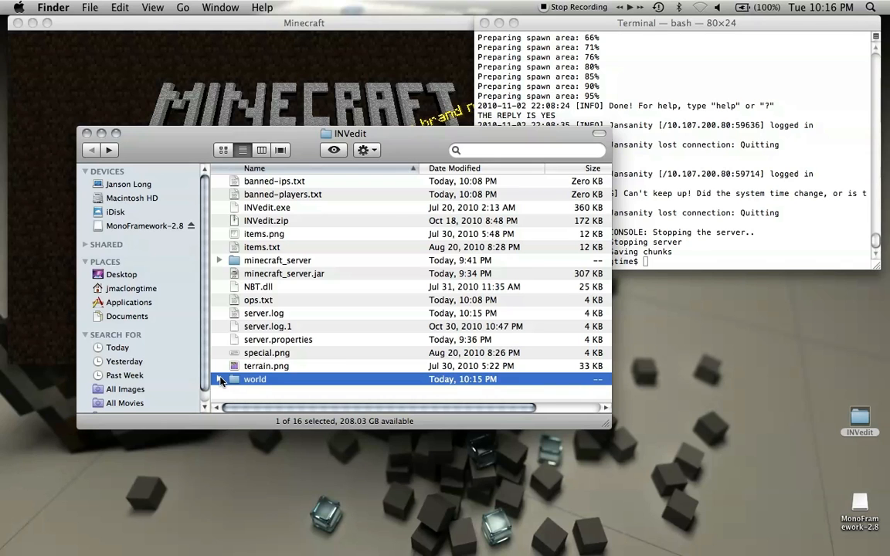
{"action": "left_click", "coordinate": [219, 379]}
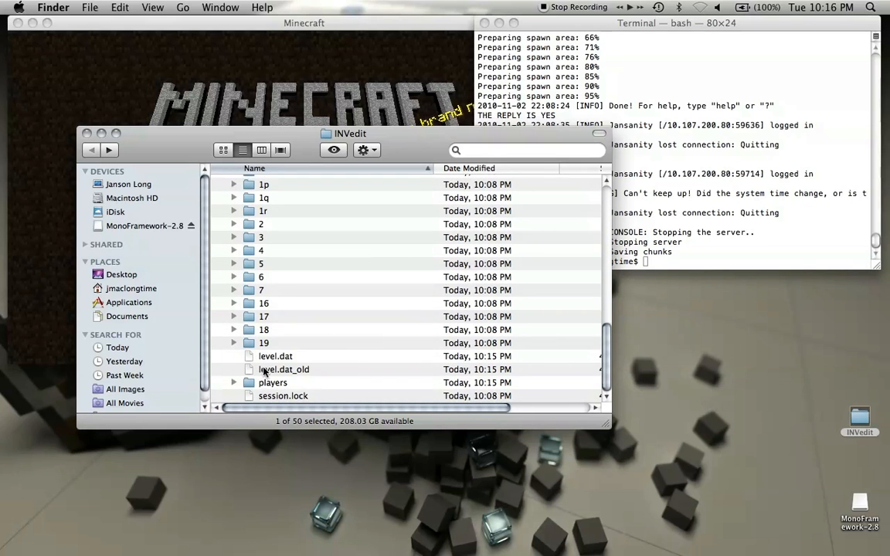
{"action": "left_click", "coordinate": [284, 369]}
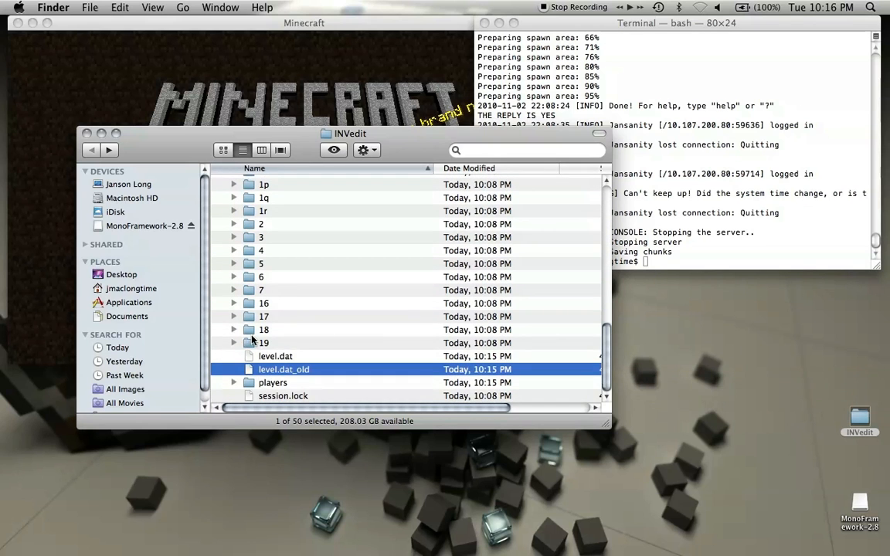
{"action": "scroll", "scroll_direction": "down", "scroll_amount": 3}
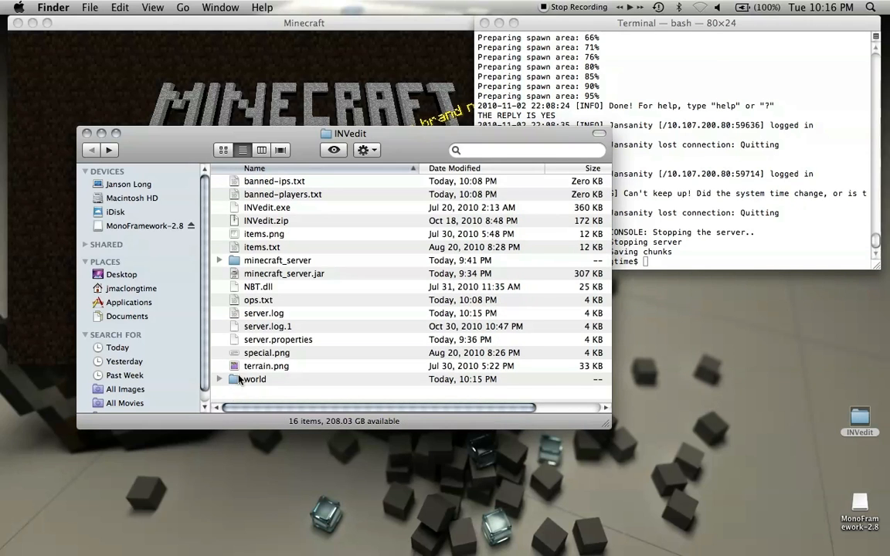
- Move the world folder to the Trash and close the server folder window
{"action": "left_click", "coordinate": [255, 379]}
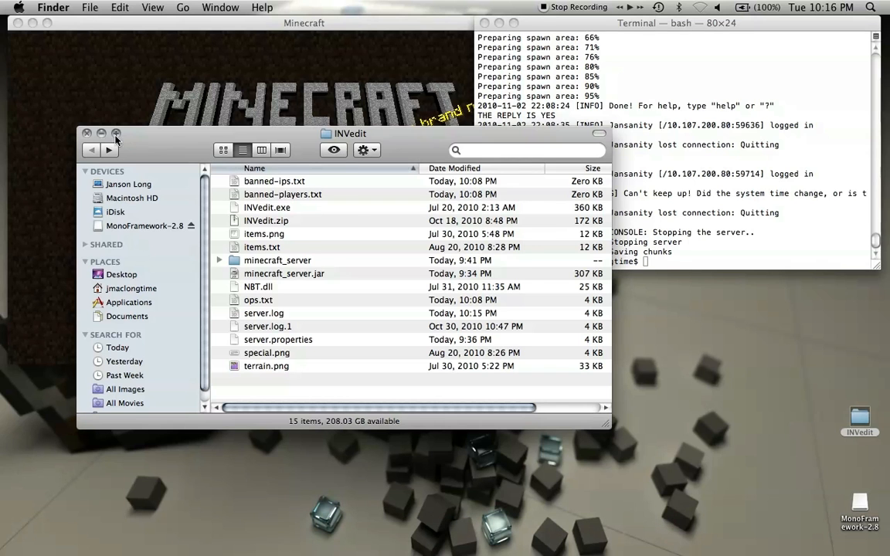
{"action": "left_click", "coordinate": [86, 133]}
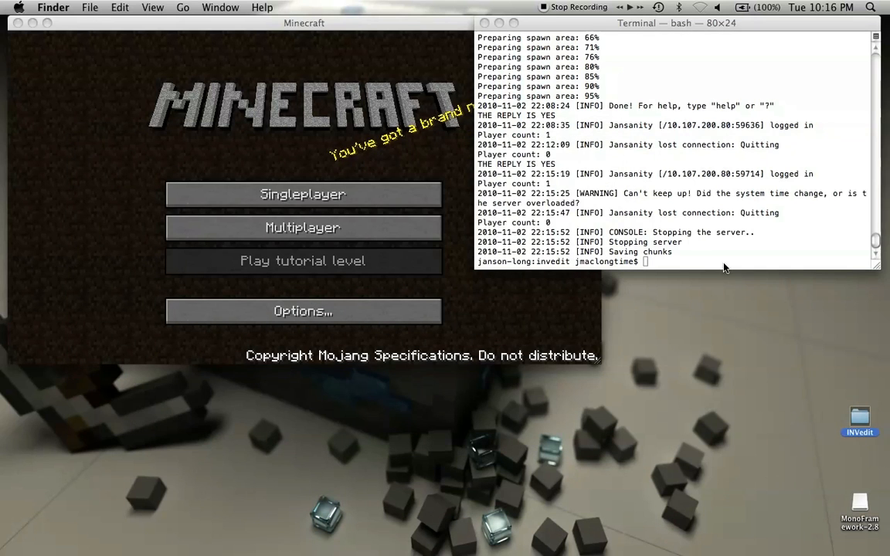
- Relaunch the server in Terminal with java -Xmx1024M -Xms1024M -jar minecraft_server.jar
{"action": "left_click", "coordinate": [672, 262]}
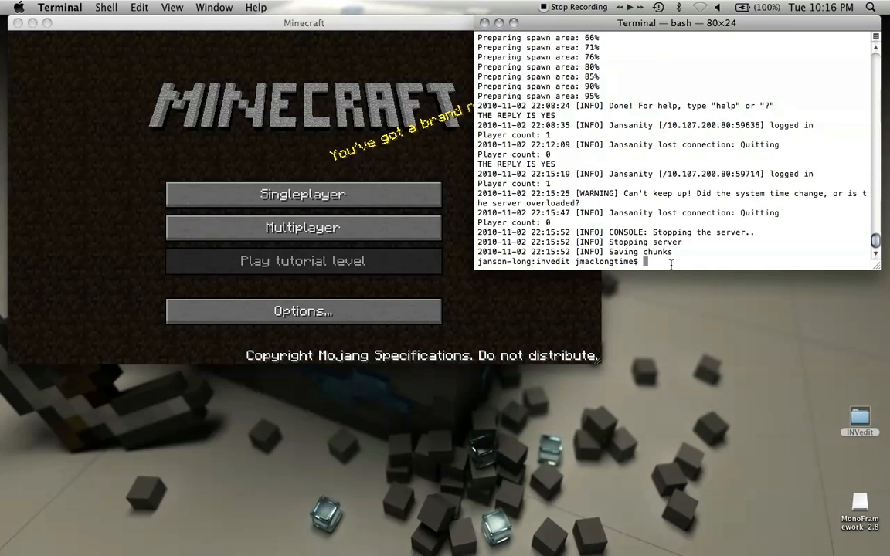
{"action": "type", "text": "java -Xmx1024M -Xms1024M -jar minecraft_server.jar"}
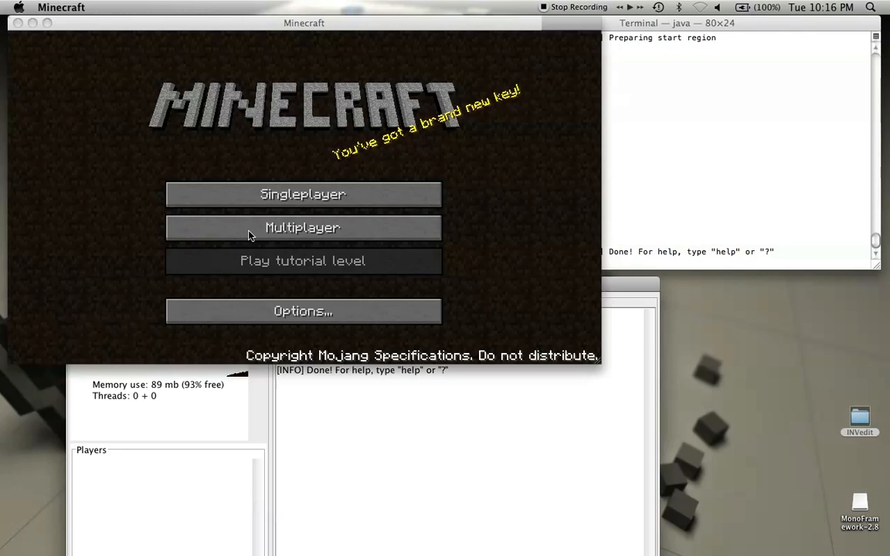
- Reconnect Minecraft to the multiplayer server at 10.107.200.80
{"action": "left_click", "coordinate": [302, 227]}
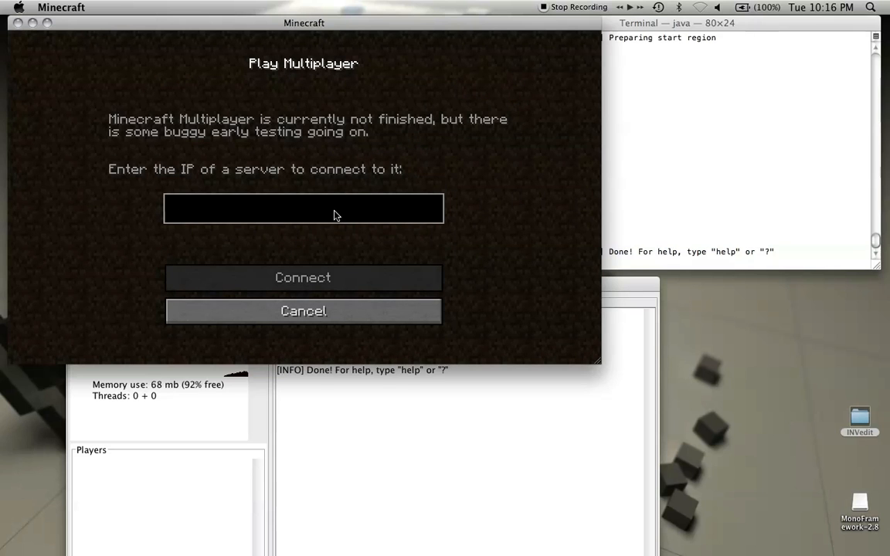
{"action": "type", "text": "10.107.200.80"}
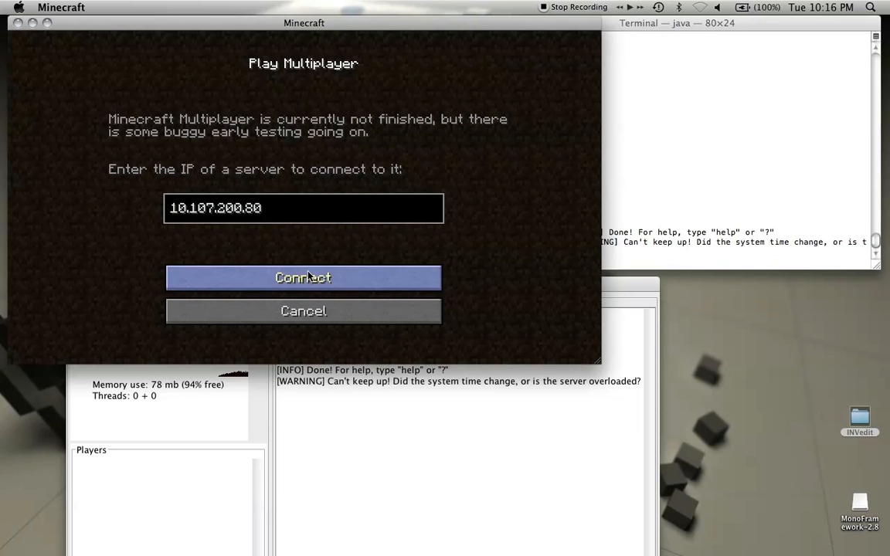
{"action": "left_click", "coordinate": [303, 278]}
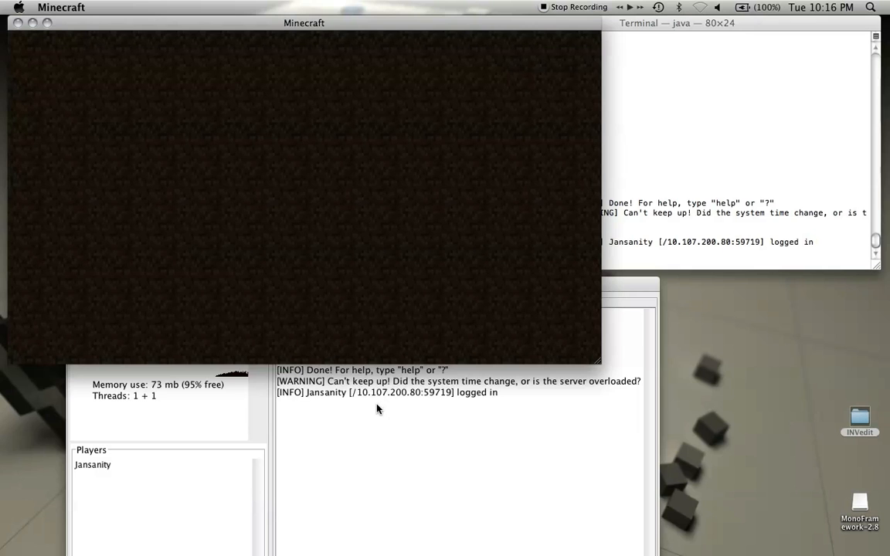
{"action": "mouse_move", "coordinate": [387, 436]}
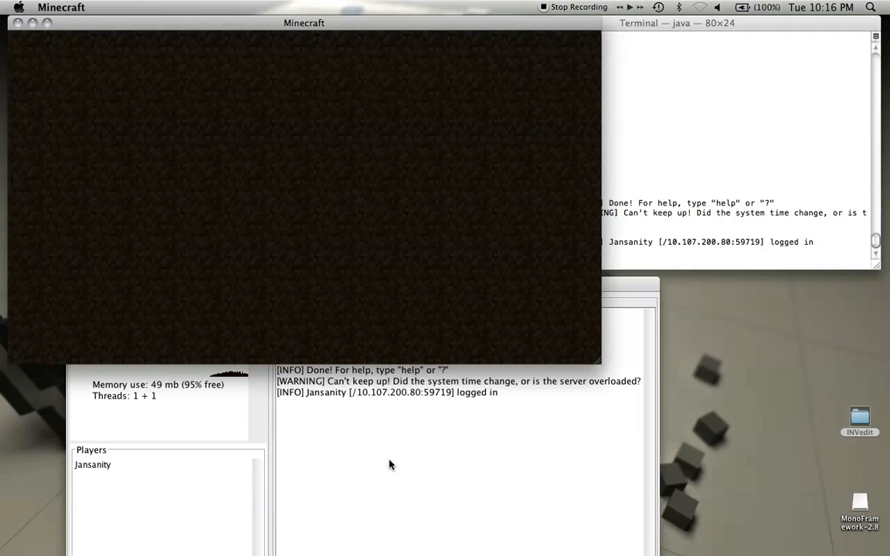
{"action": "mouse_move", "coordinate": [491, 340]}
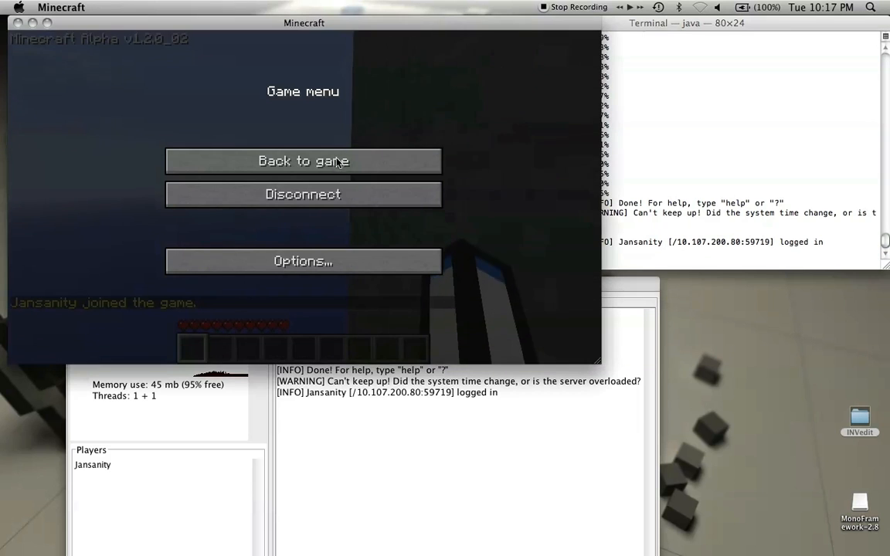
- Return from the pause menu into the newly generated world as Jansanity
{"action": "left_click", "coordinate": [303, 161]}
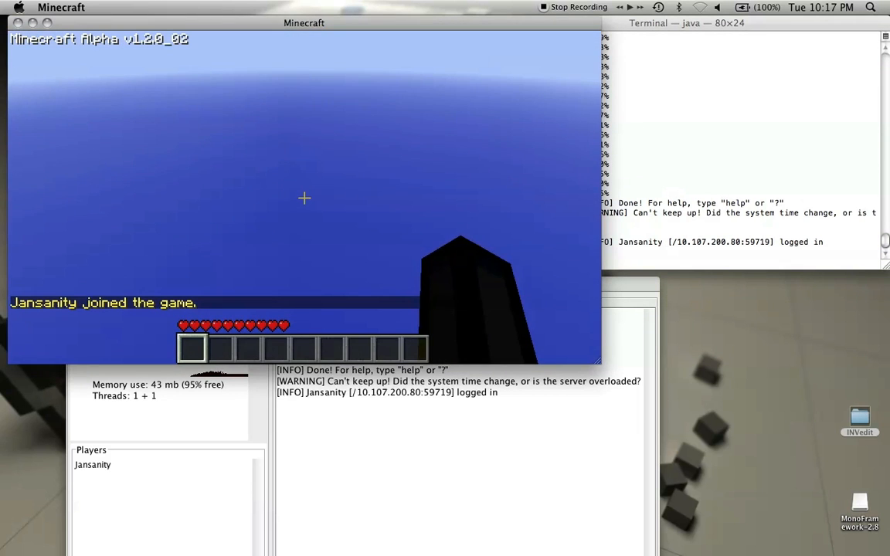